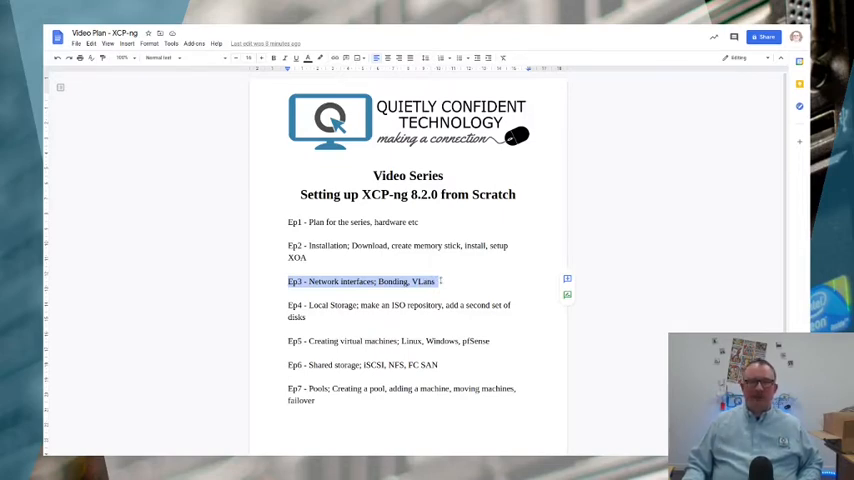
- Highlight the Ep5 and Ep7 Pools episode lines in turn while reviewing the XCP-ng plan
left_click(424, 281)
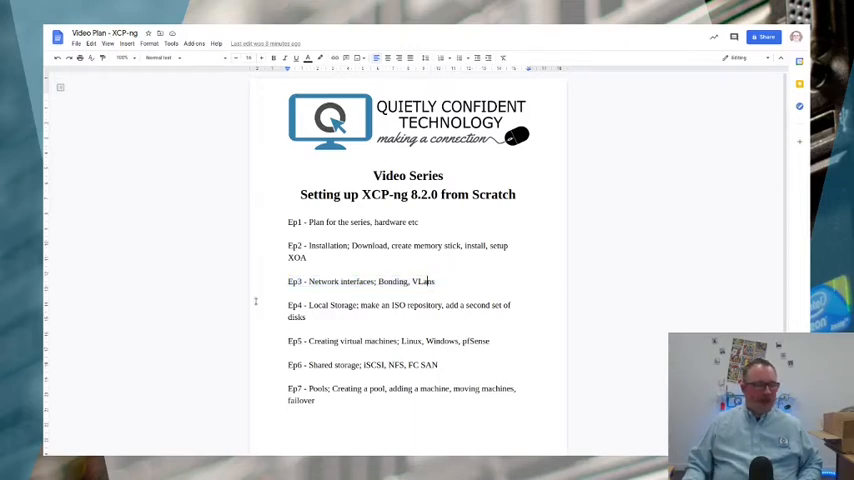
triple_click(390, 305)
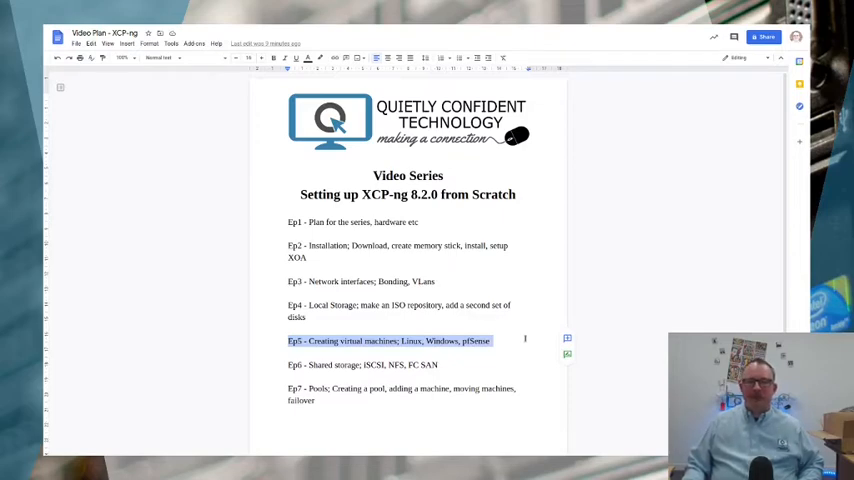
left_click(410, 341)
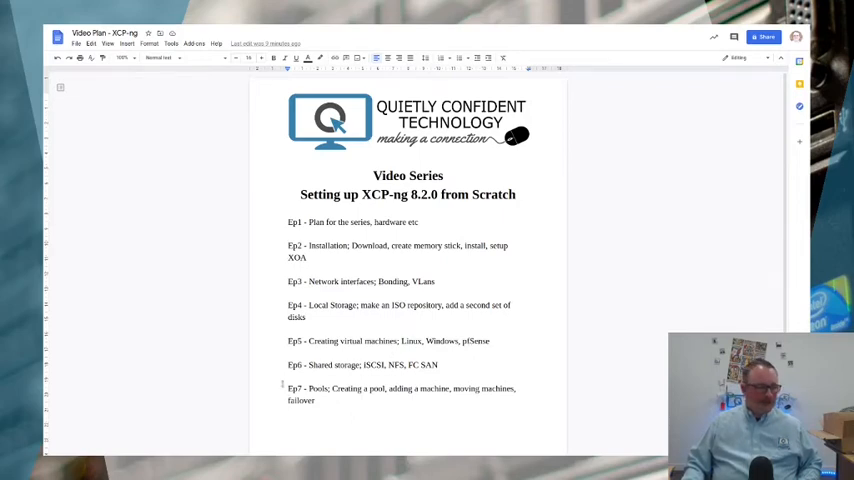
triple_click(363, 365)
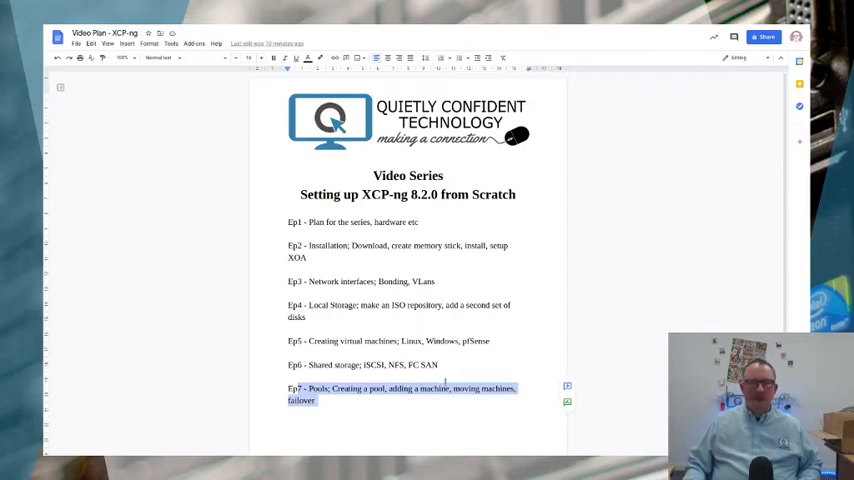
left_click(314, 402)
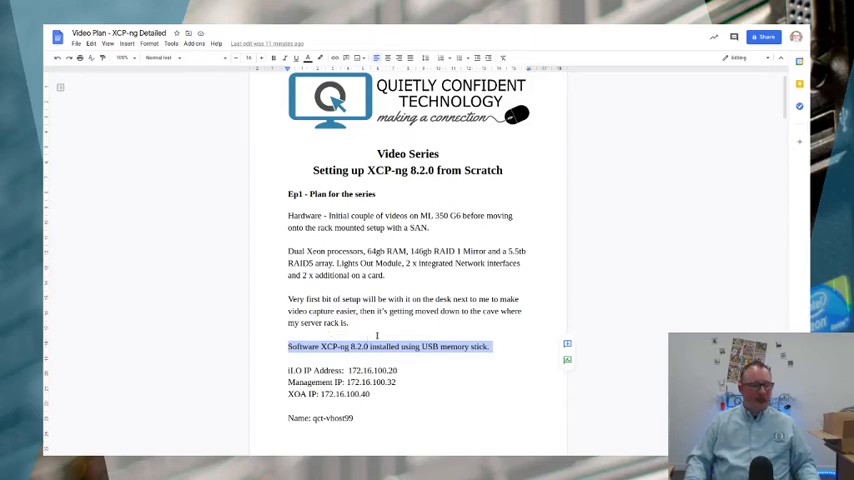
scroll("down", 3)
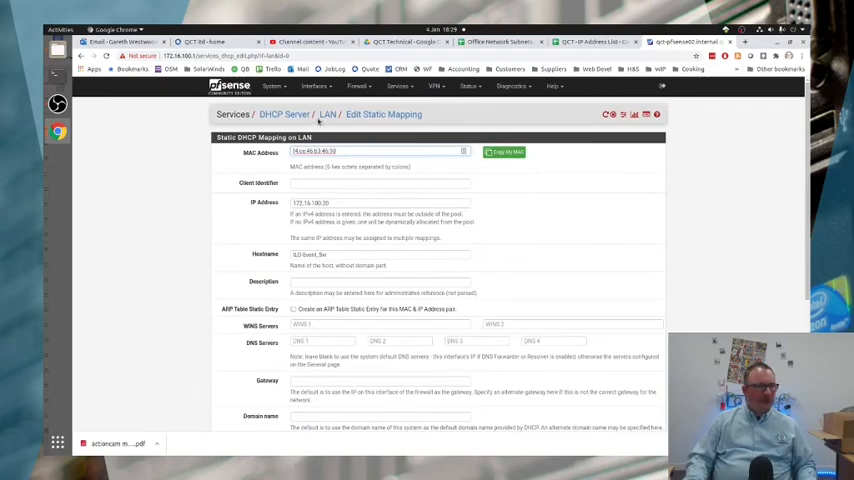
- Return to the Google Docs plan listing the iLO, management and XOA IPs and qct-vhost99
left_click(606, 41)
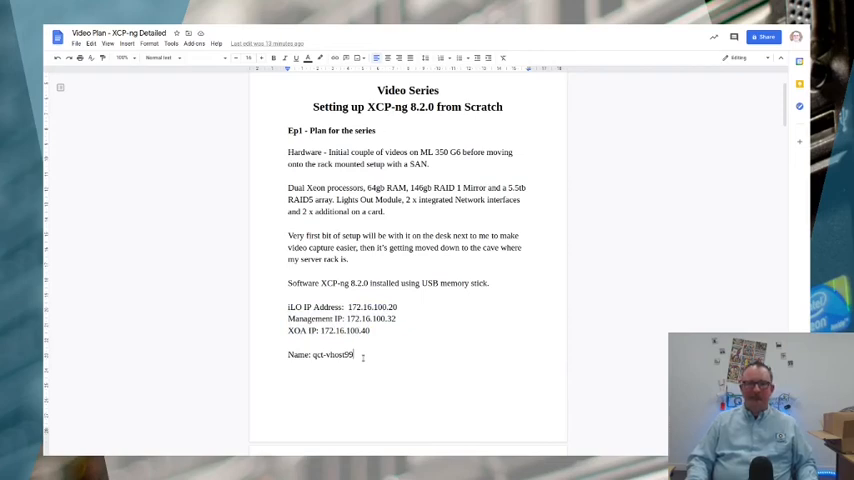
double_click(330, 354)
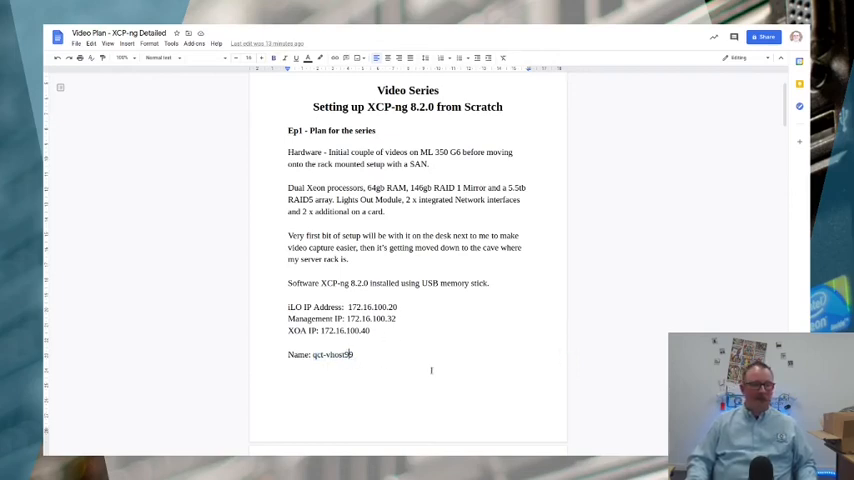
mouse_move(453, 363)
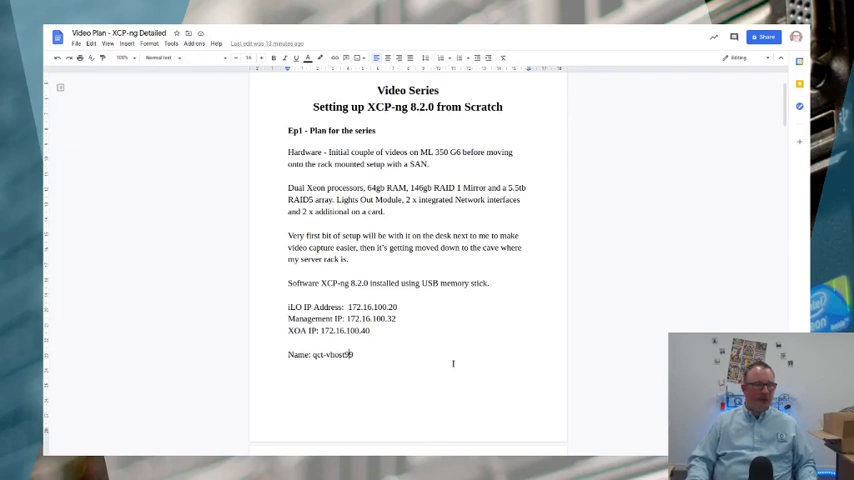